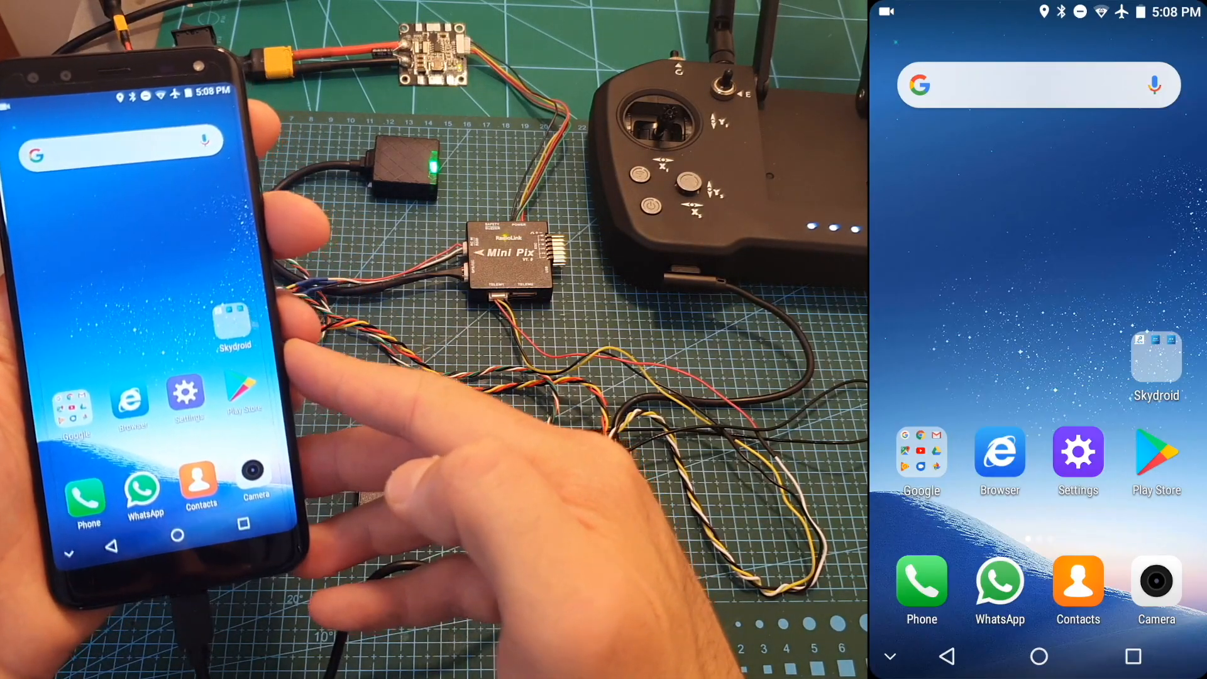
# Launch Device Helper and choose Bluetooth as the connection for T12_023
pyautogui.click(1156, 362)
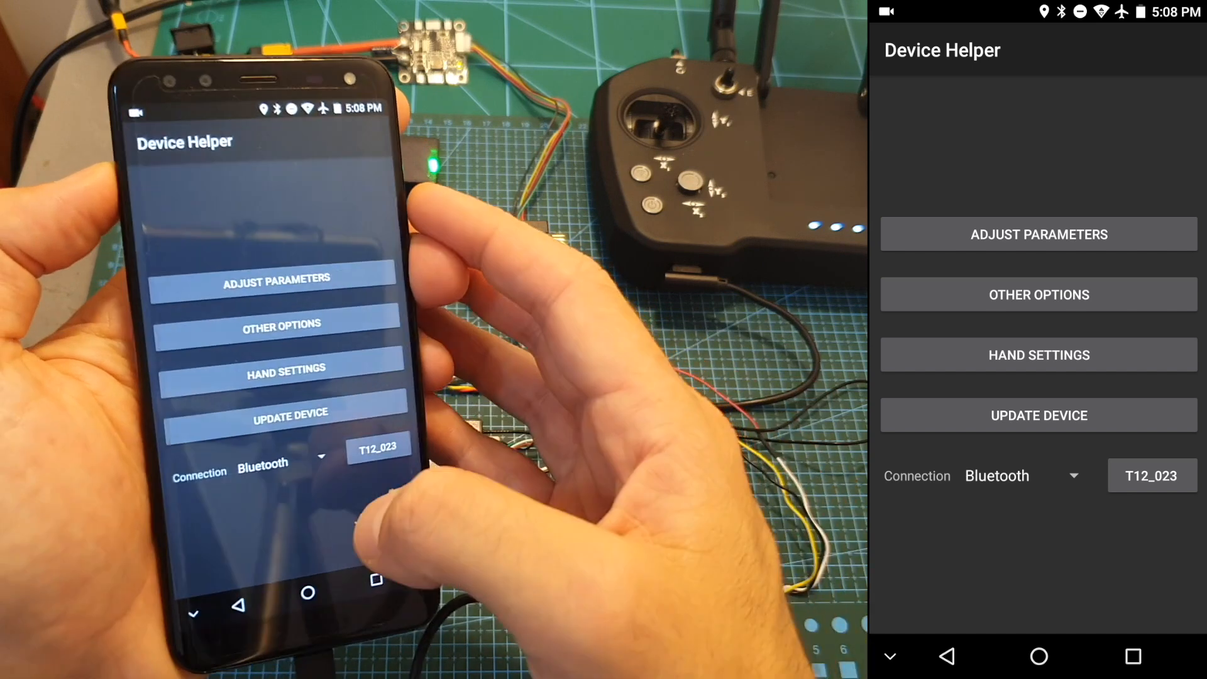
pyautogui.click(1023, 475)
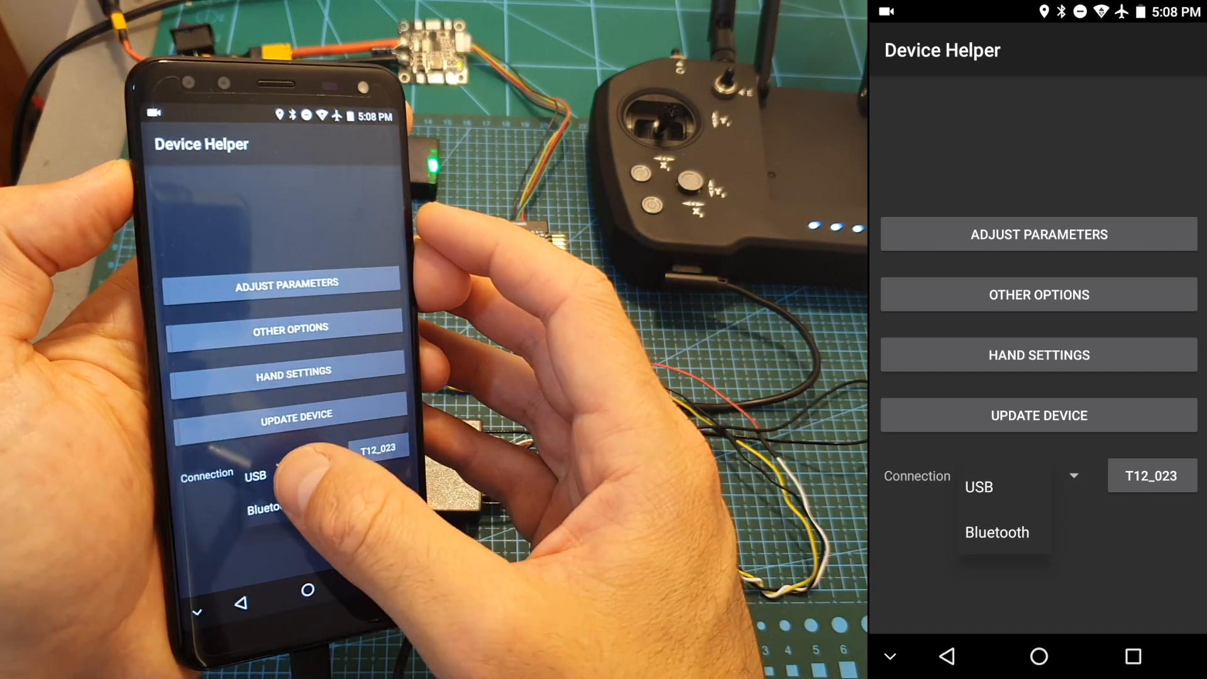
pyautogui.click(995, 532)
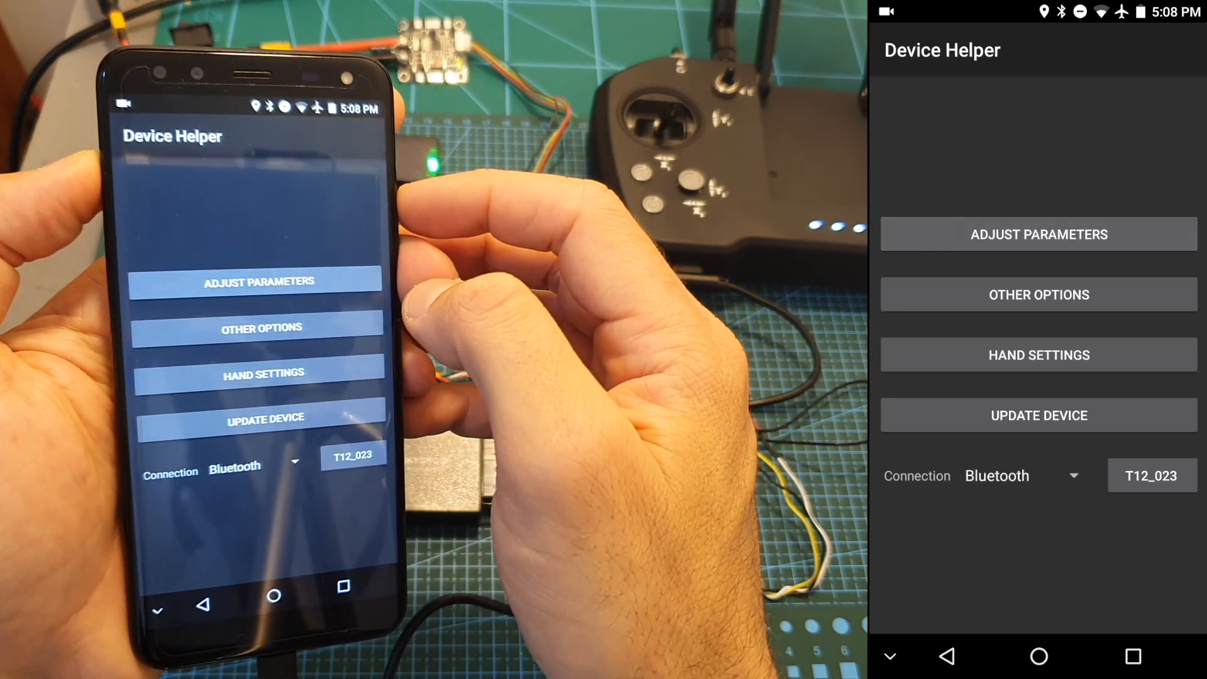
# Read the channel parameters from the controller and scroll through each channel's mapping, reverse and failsafe
pyautogui.click(1037, 234)
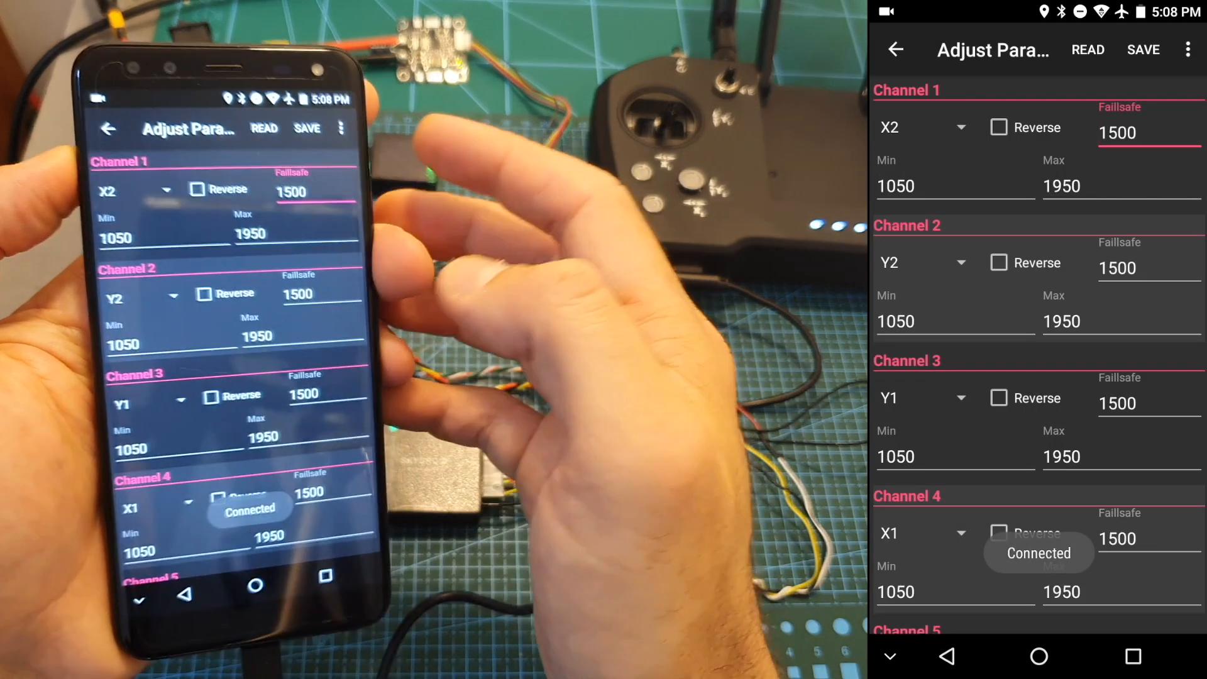
pyautogui.click(1087, 49)
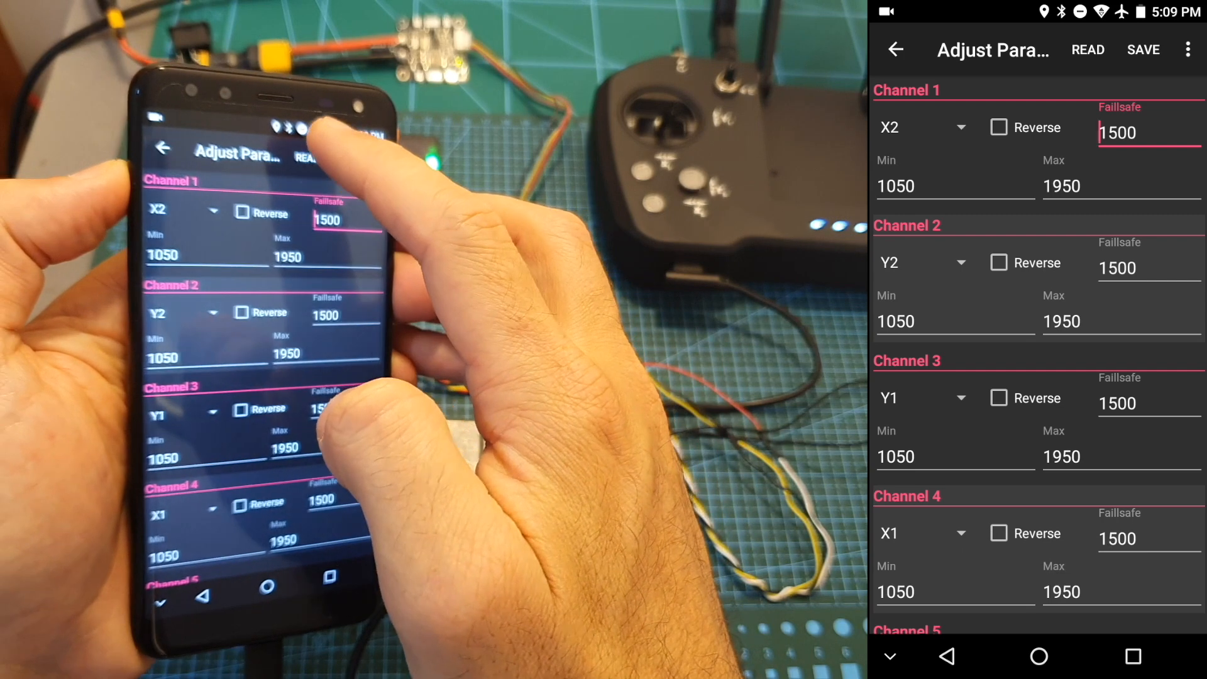
pyautogui.click(1086, 49)
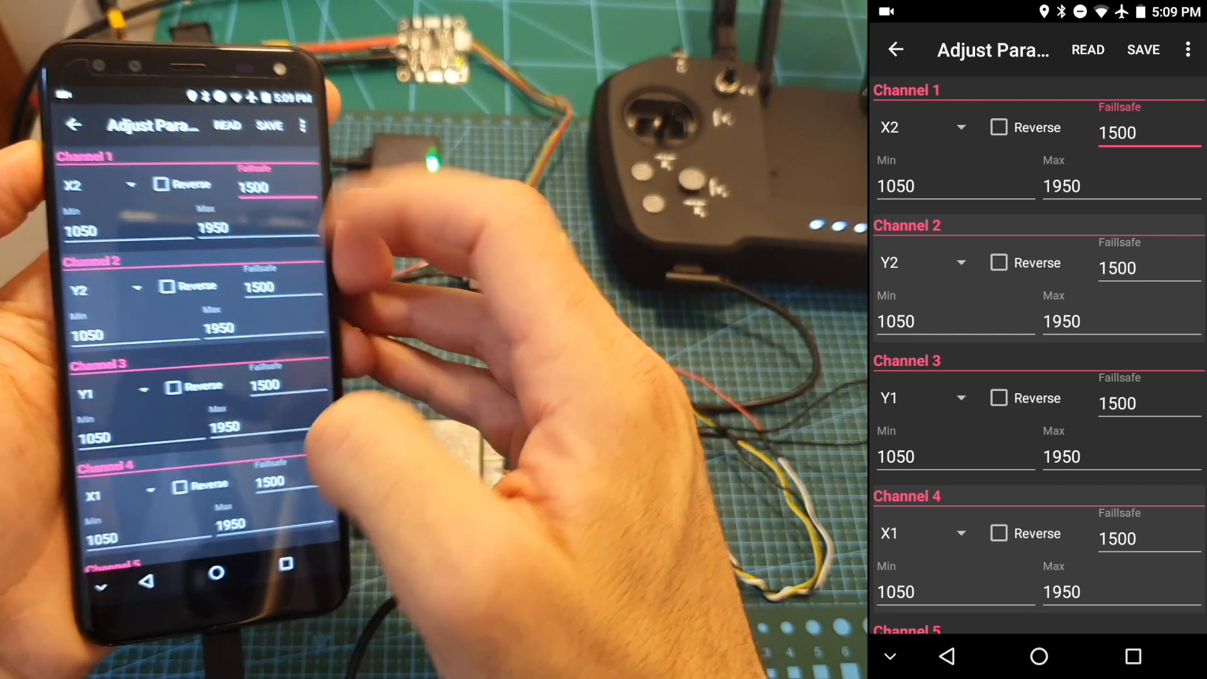
pyautogui.scroll(-3)
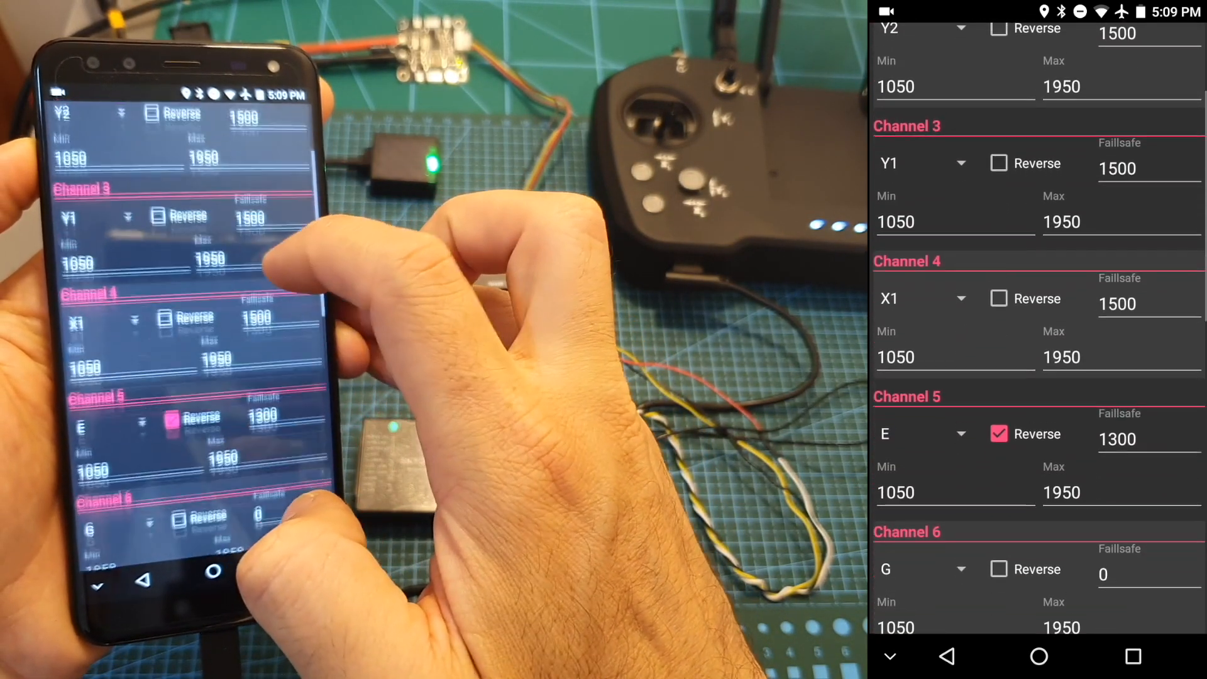
pyautogui.scroll(-3)
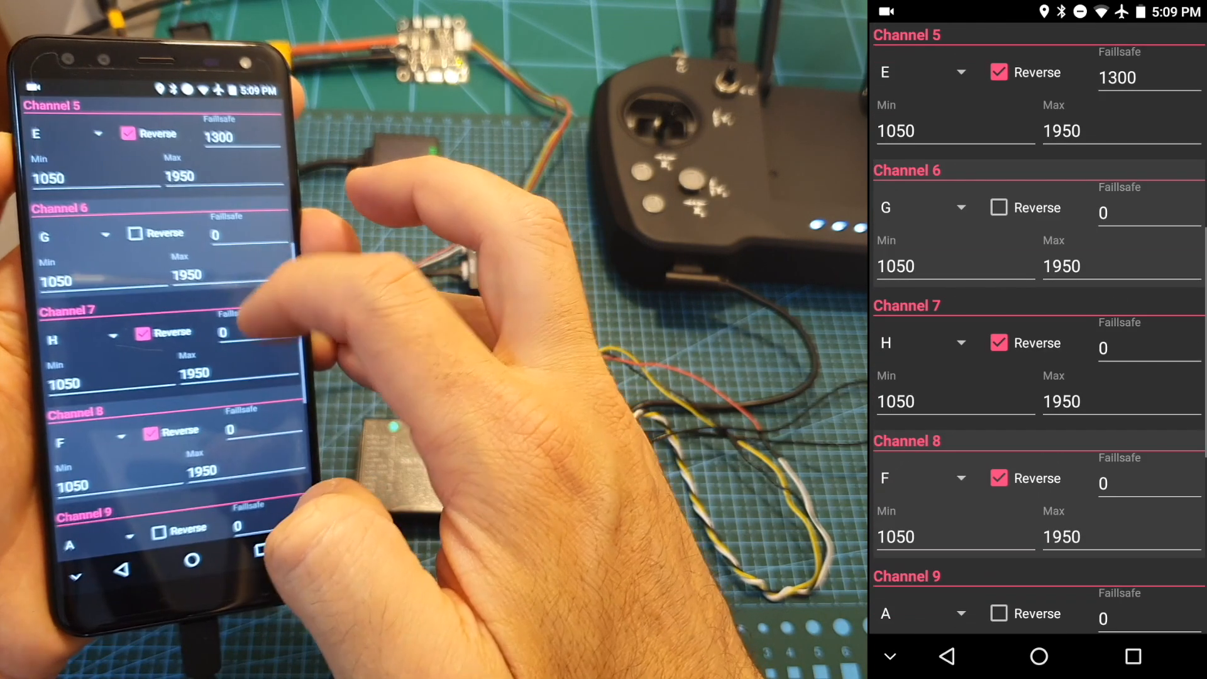
pyautogui.scroll(-3)
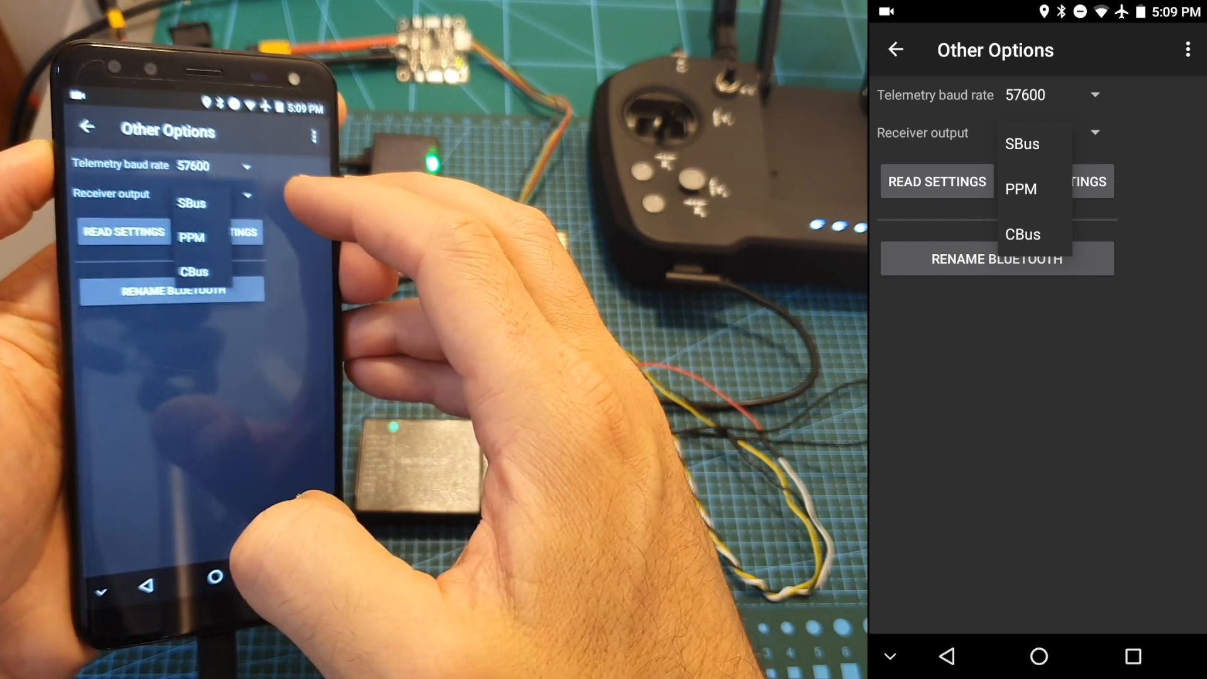
# Set receiver output to SBus, then view the stick hand mode choices
pyautogui.click(1022, 143)
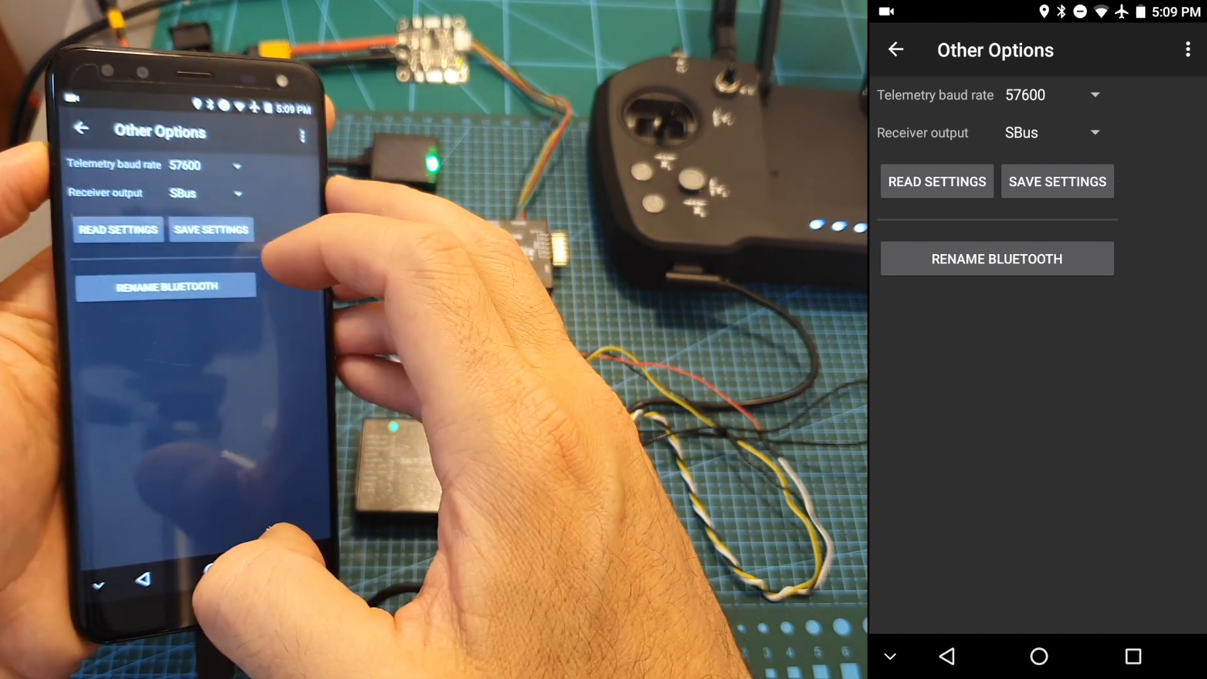
pyautogui.click(895, 49)
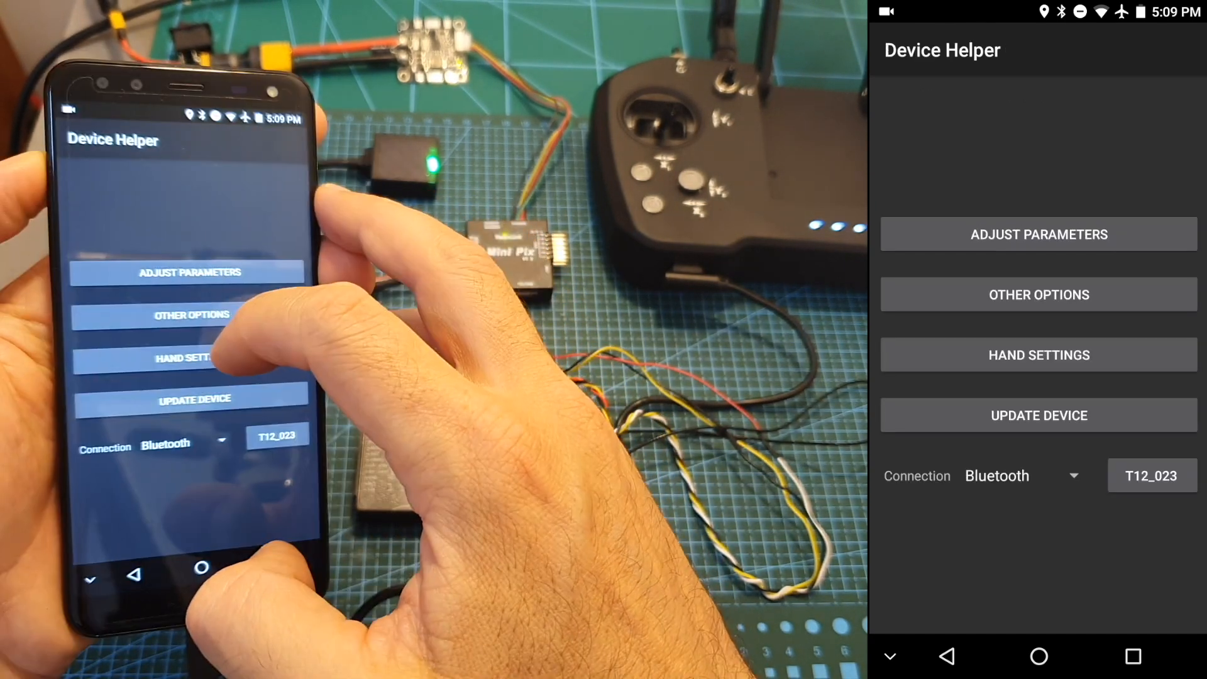
pyautogui.click(1037, 355)
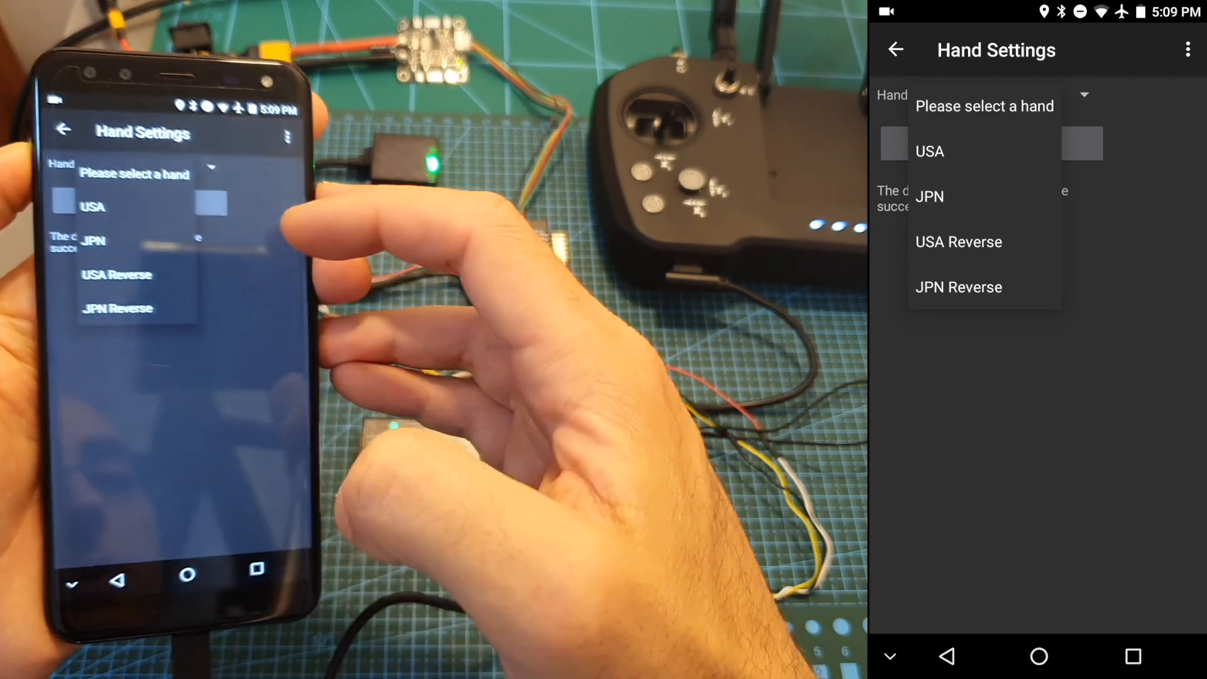
pyautogui.click(895, 49)
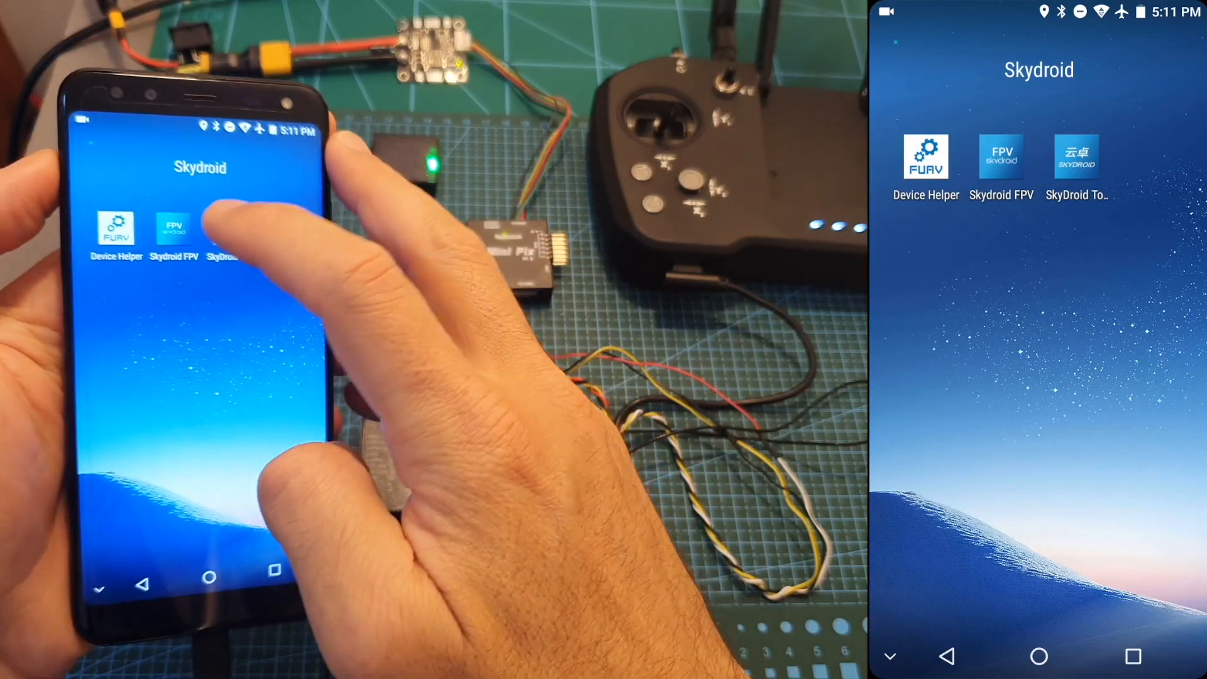
# Launch Skydroid FPV and grant it permission to draw over other apps
pyautogui.click(1001, 153)
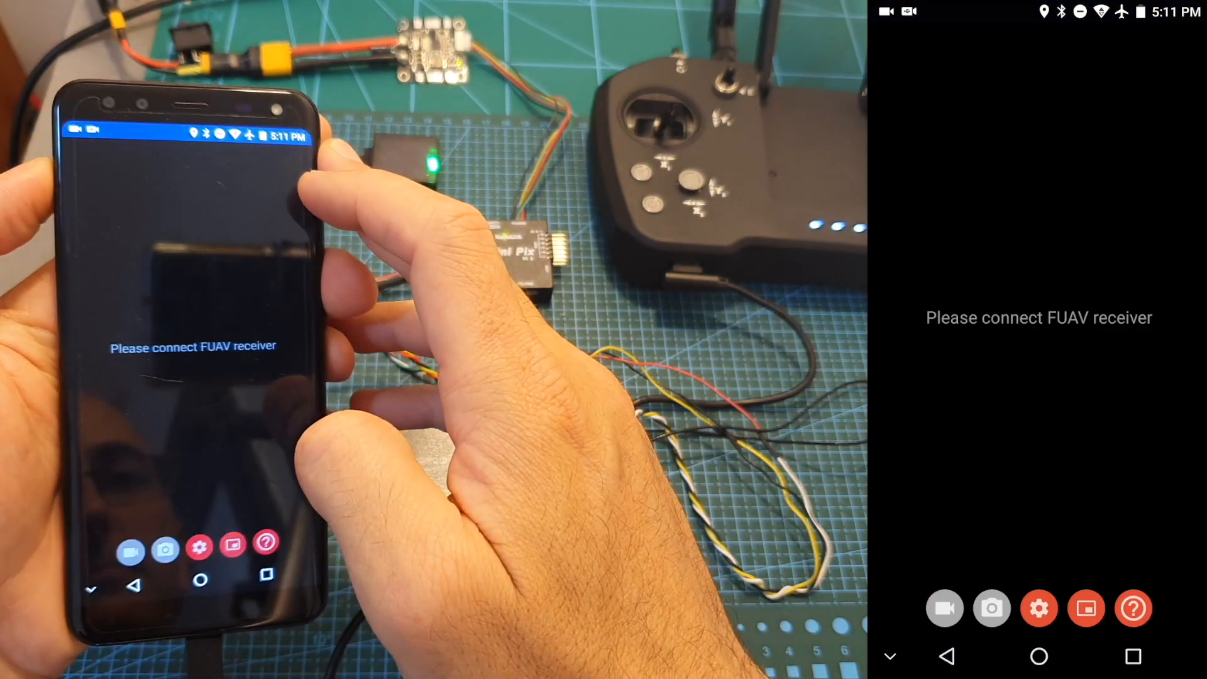
pyautogui.click(1038, 608)
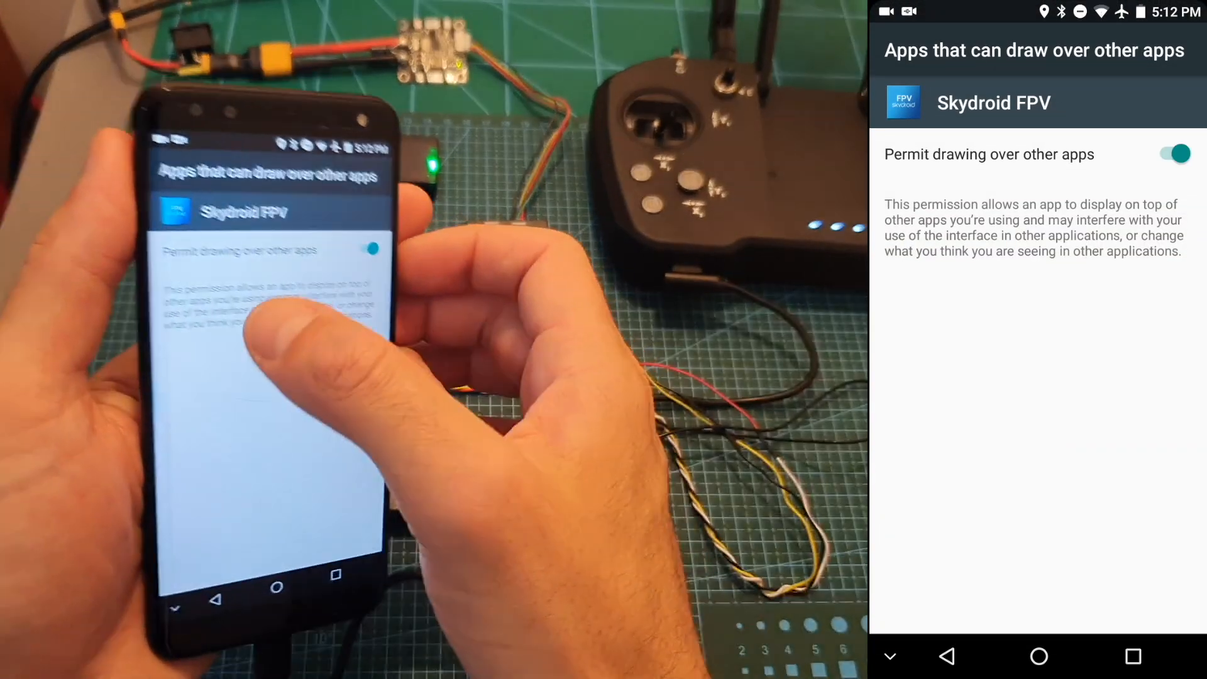
pyautogui.click(1037, 656)
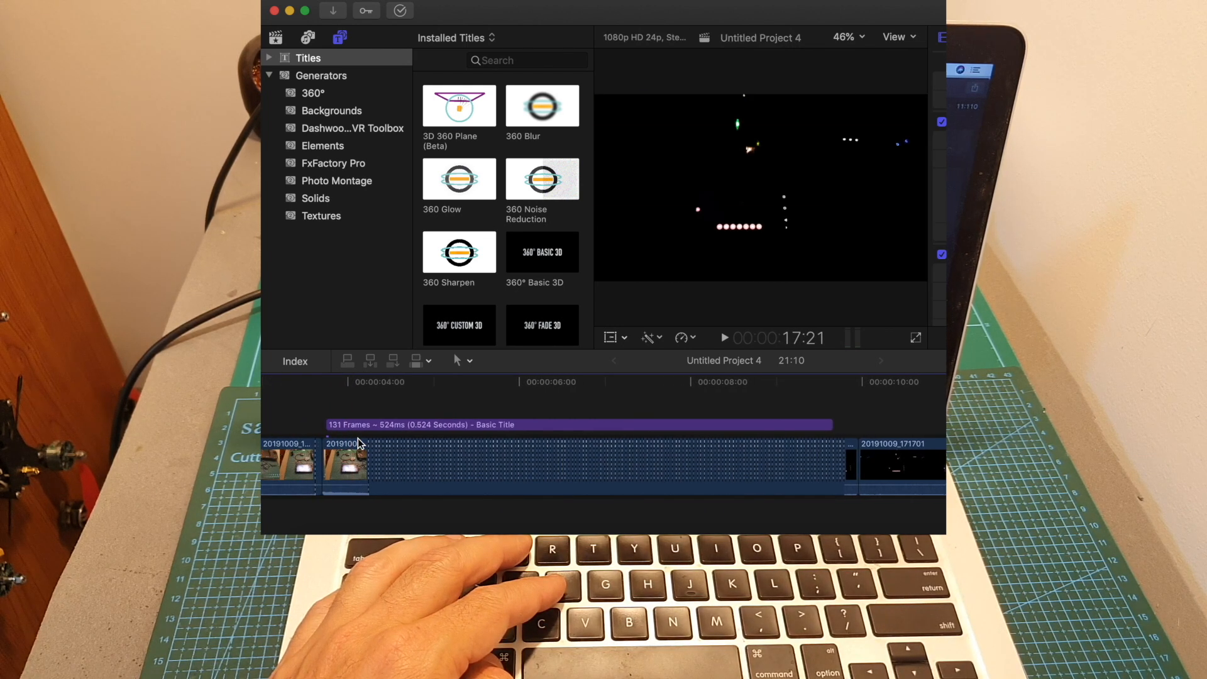
# Preview the '131 Frames ~ 524ms (0.524 Seconds)' title over the SkyDroid Tower footage
pyautogui.click(330, 400)
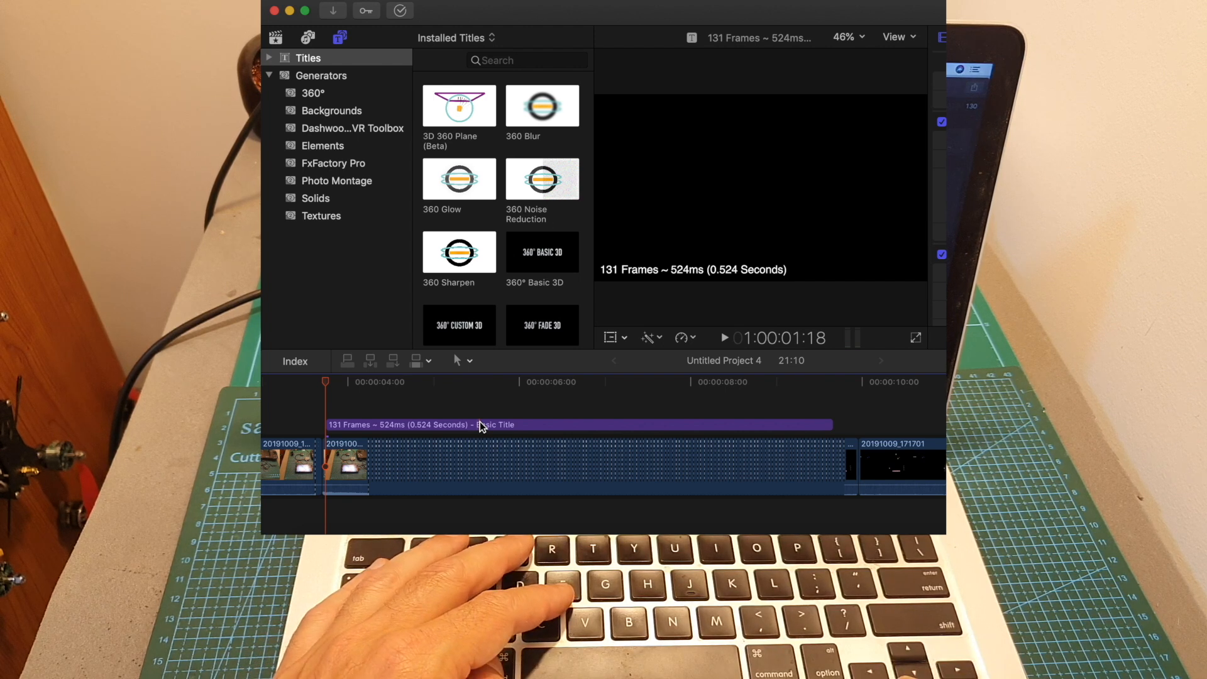
pyautogui.click(560, 381)
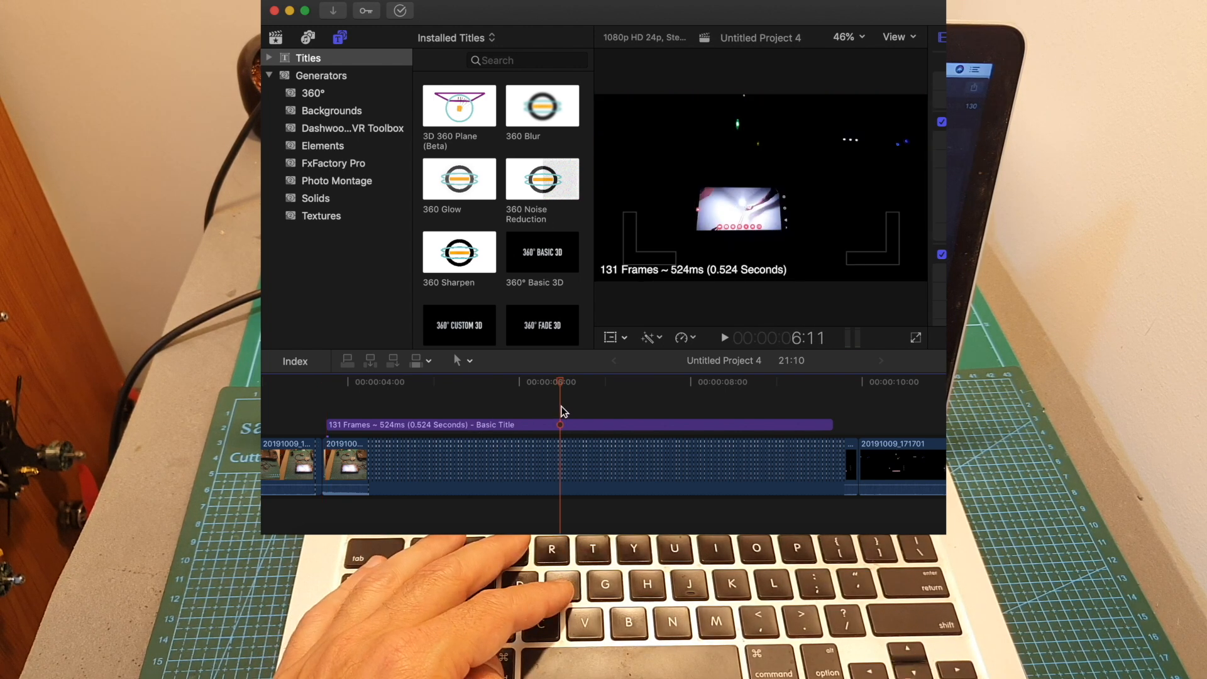